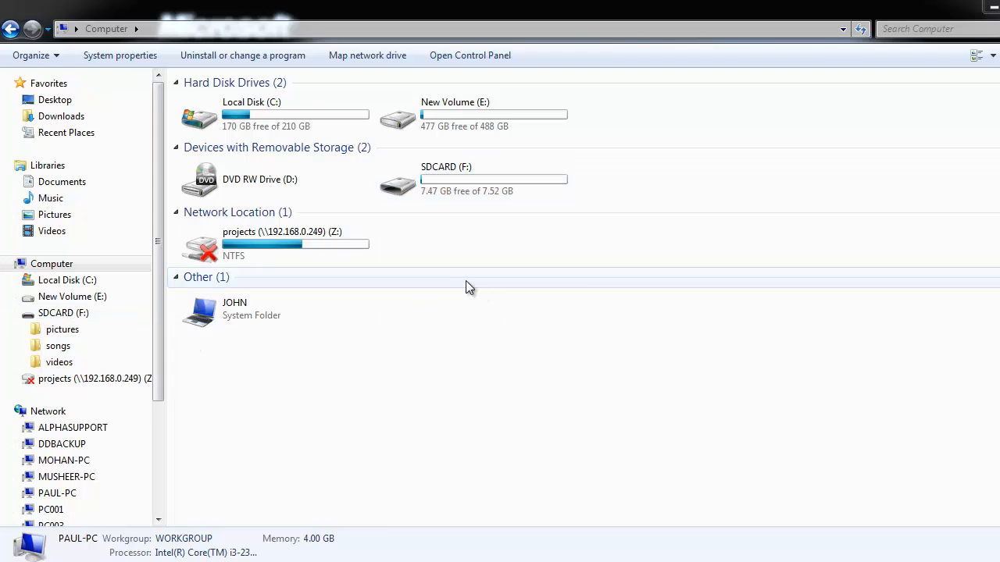
pyautogui.moveTo(439, 181)
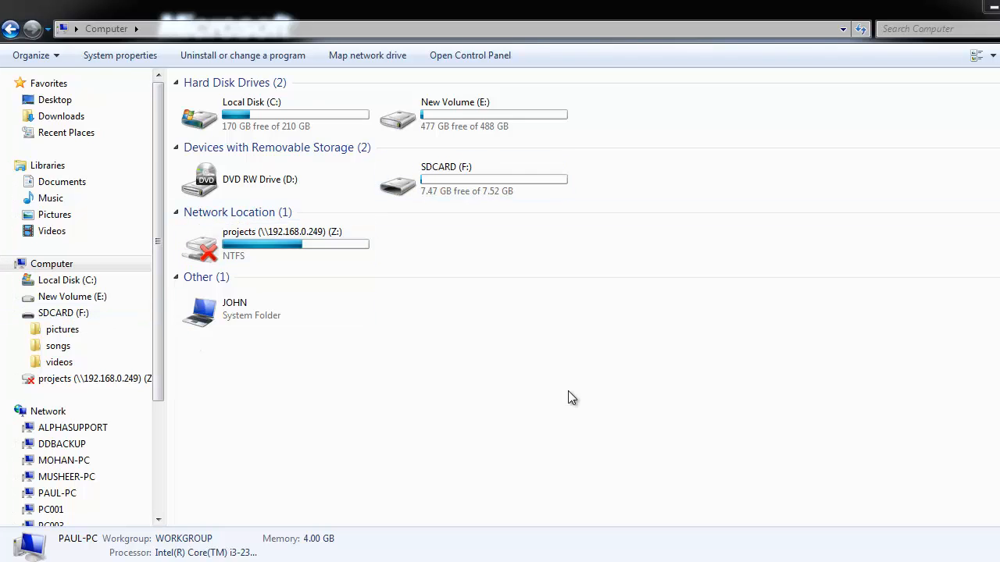
# - Open the SDCARD (F:) drive, browse its pictures folder, and return to the drive root
pyautogui.click(468, 178)
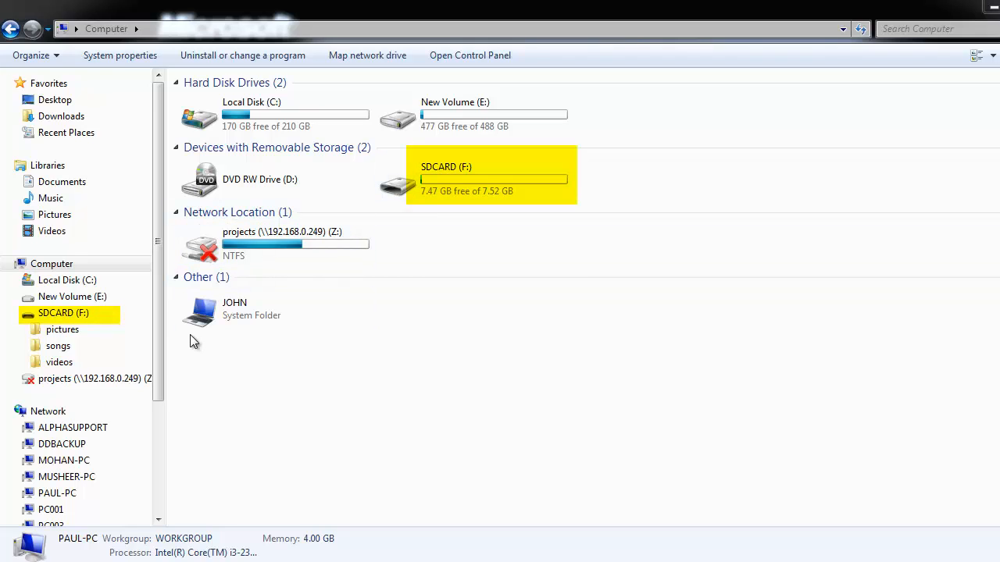
pyautogui.doubleClick(445, 176)
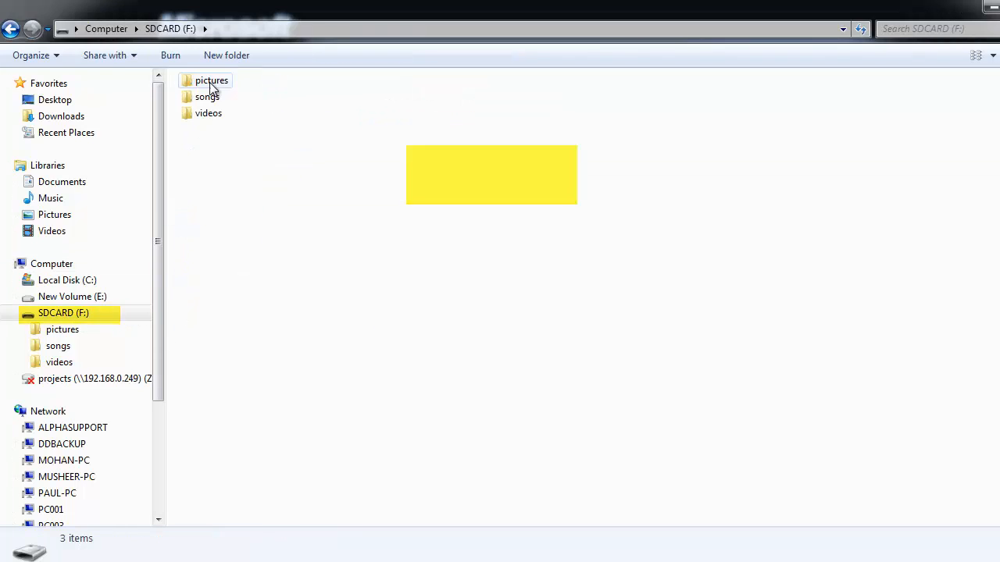
pyautogui.doubleClick(210, 80)
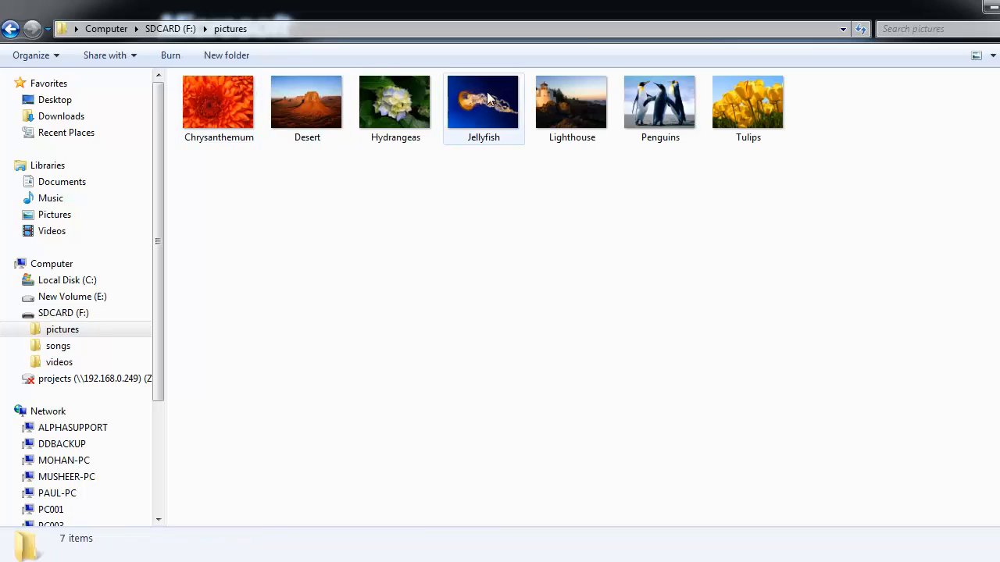
pyautogui.click(57, 346)
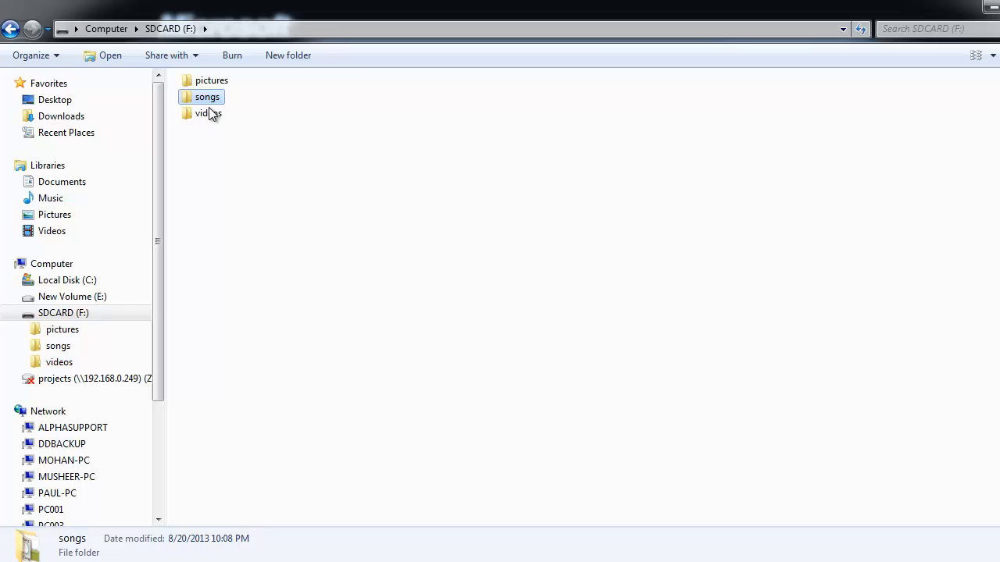
pyautogui.doubleClick(208, 113)
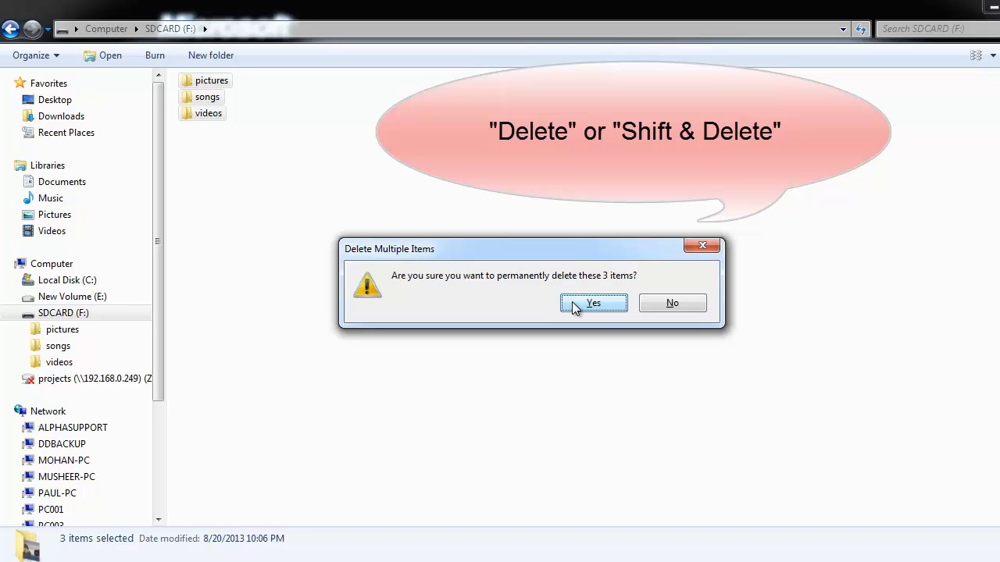
# - Confirm permanent deletion of the pictures, songs and videos folders, then open the Recycle Bin
pyautogui.click(593, 303)
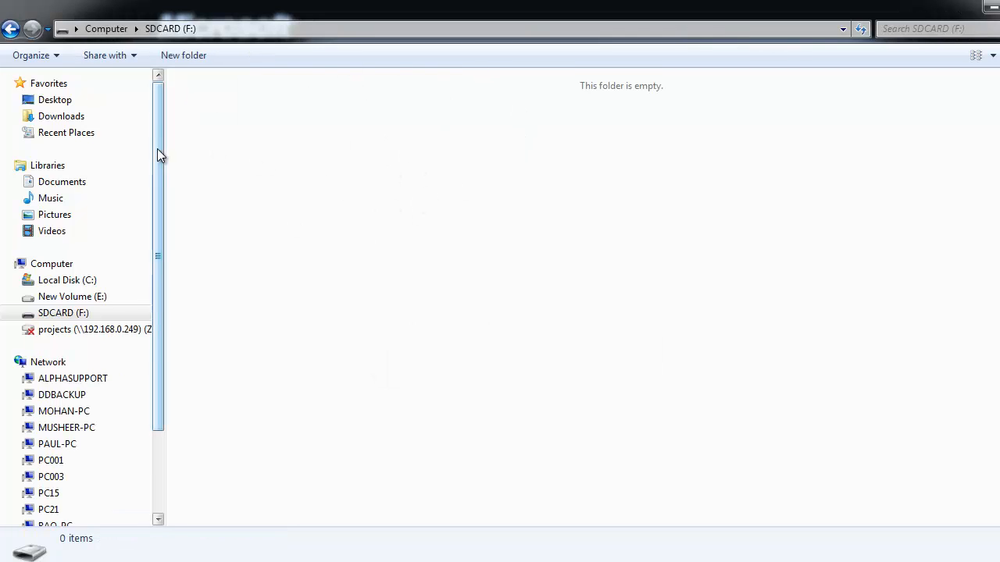
pyautogui.scroll(-3)
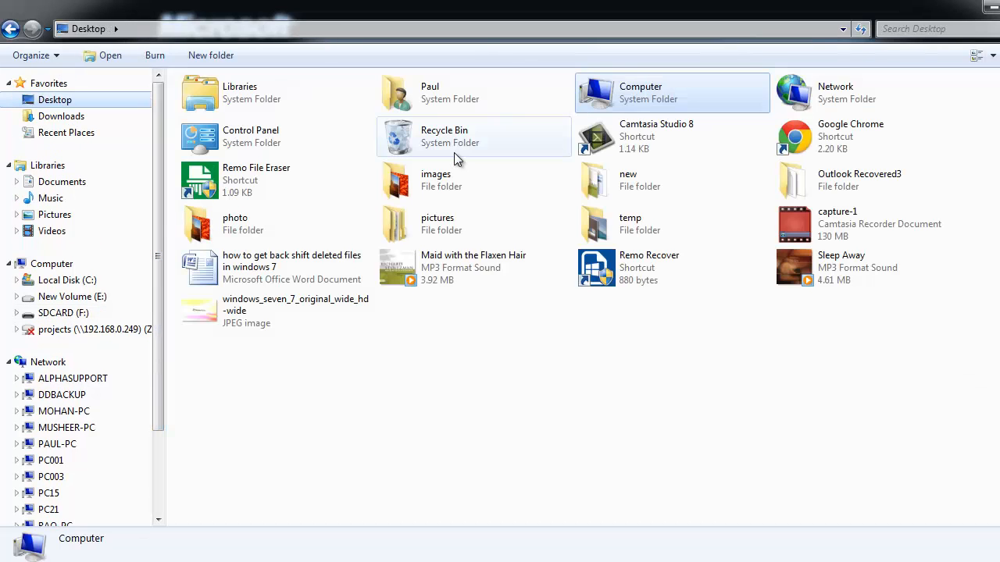
pyautogui.doubleClick(444, 136)
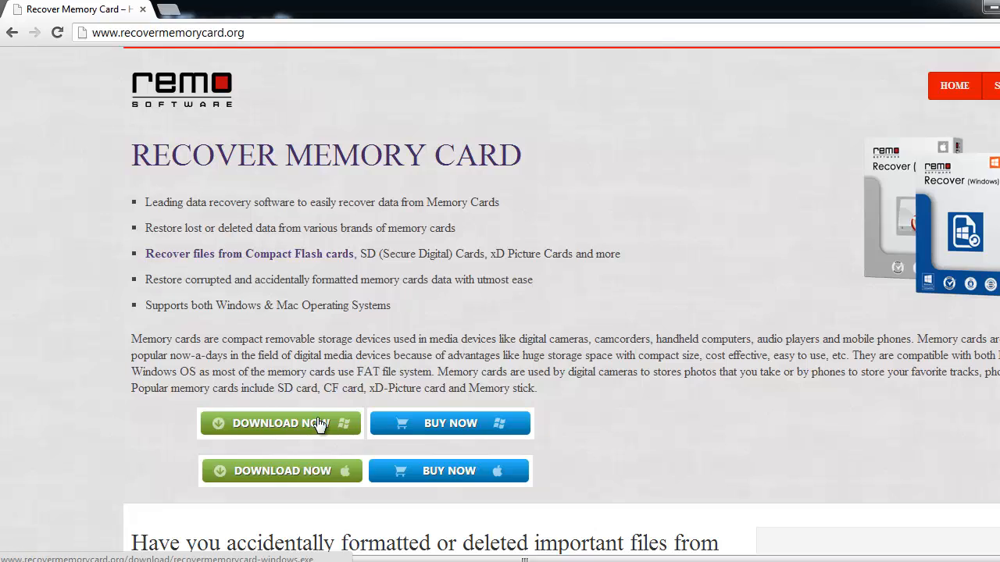
# - Download the Windows version from recovermemorycard.org and launch the downloaded installer
pyautogui.click(280, 424)
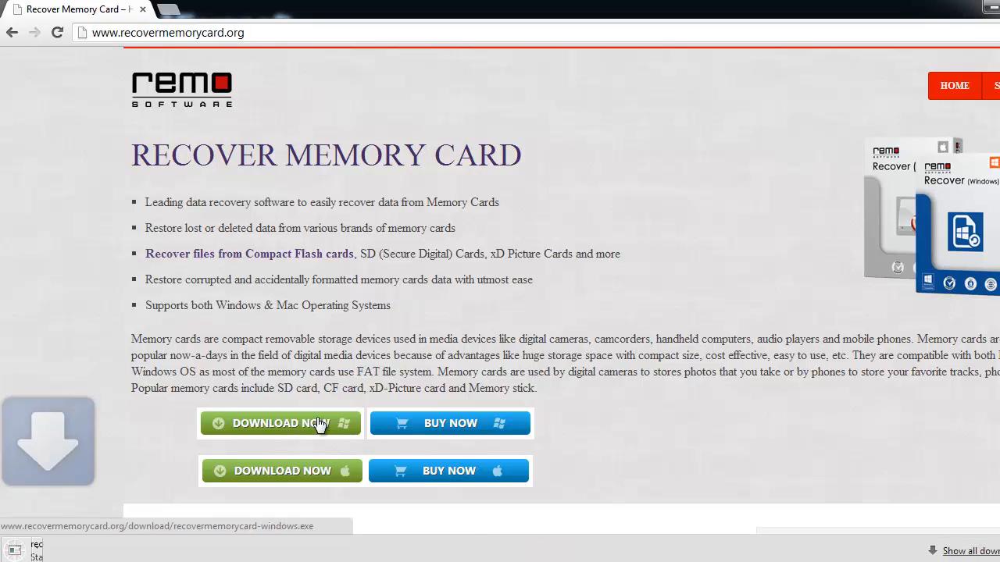
pyautogui.click(279, 424)
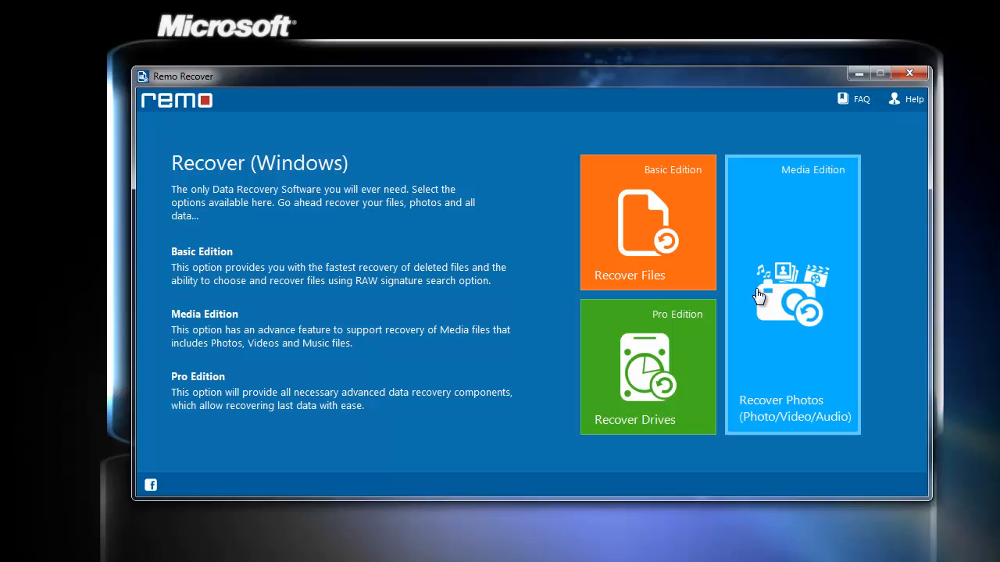
# - Choose the Media Edition tile to recover deleted photos, videos and audio
pyautogui.click(792, 295)
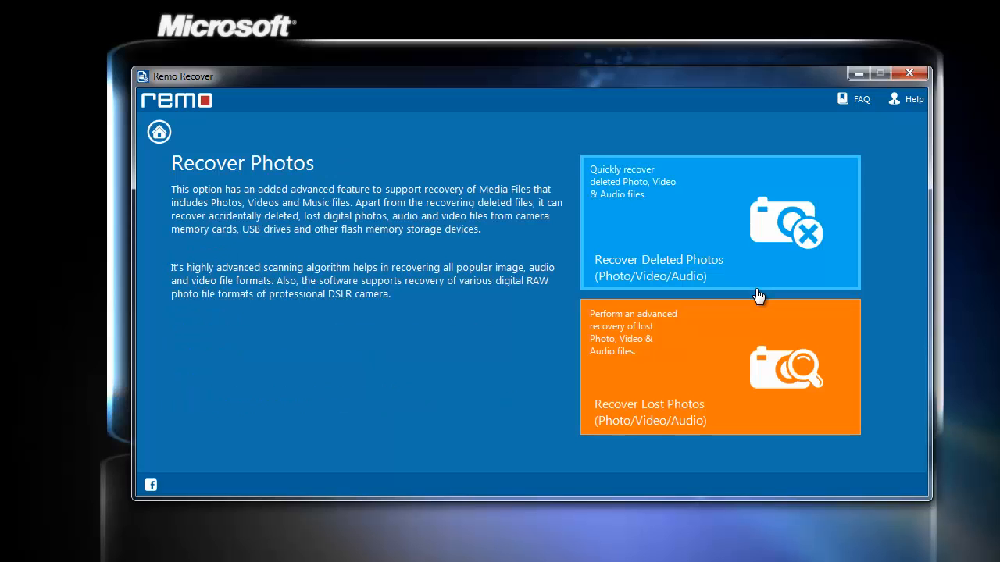
pyautogui.moveTo(719, 320)
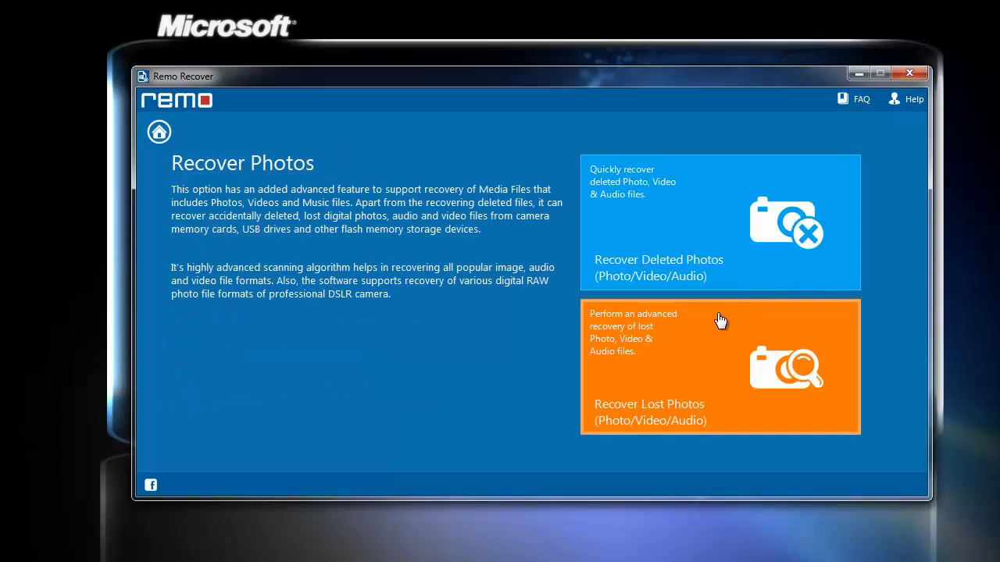
pyautogui.moveTo(597, 300)
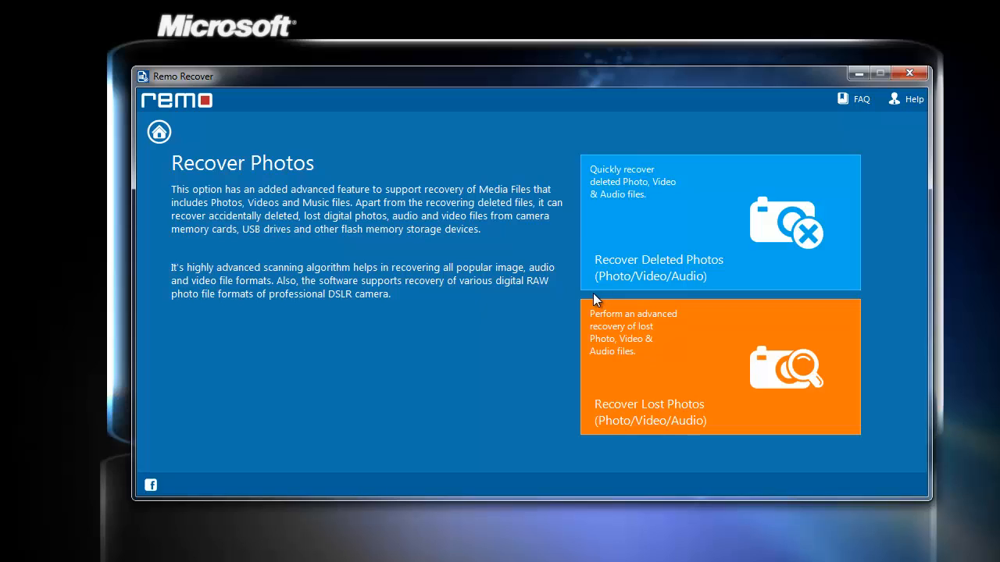
pyautogui.moveTo(628, 254)
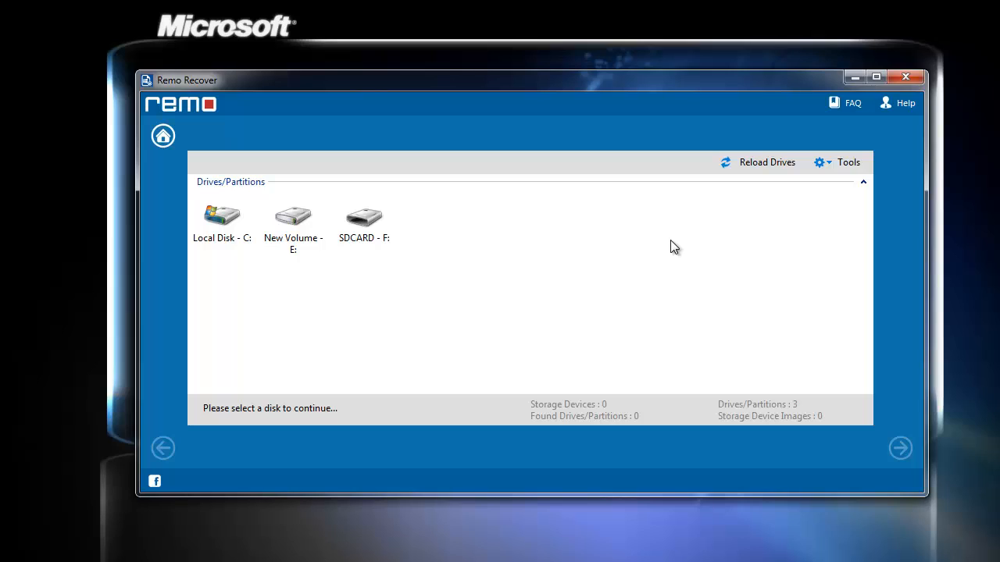
pyautogui.moveTo(463, 324)
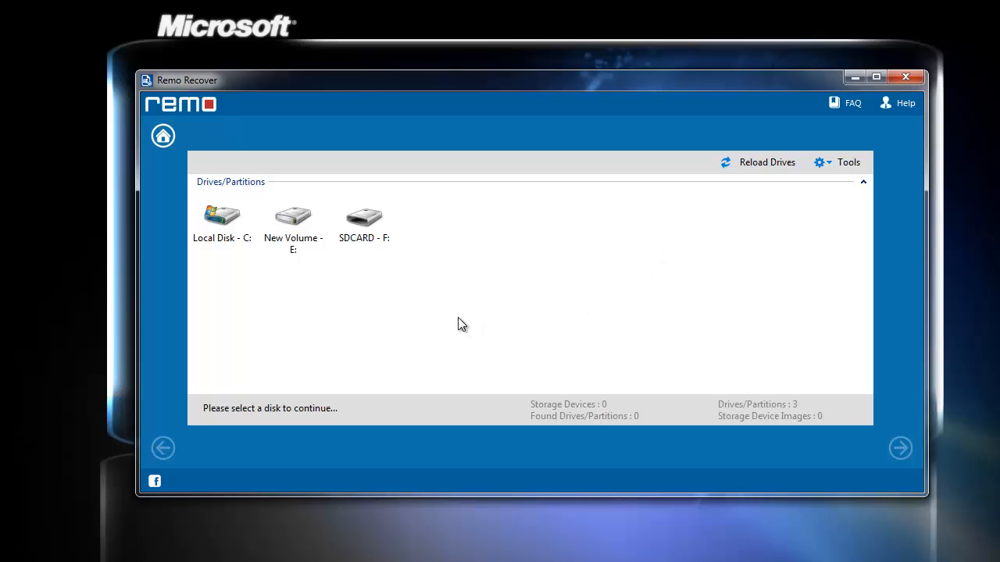
pyautogui.moveTo(349, 295)
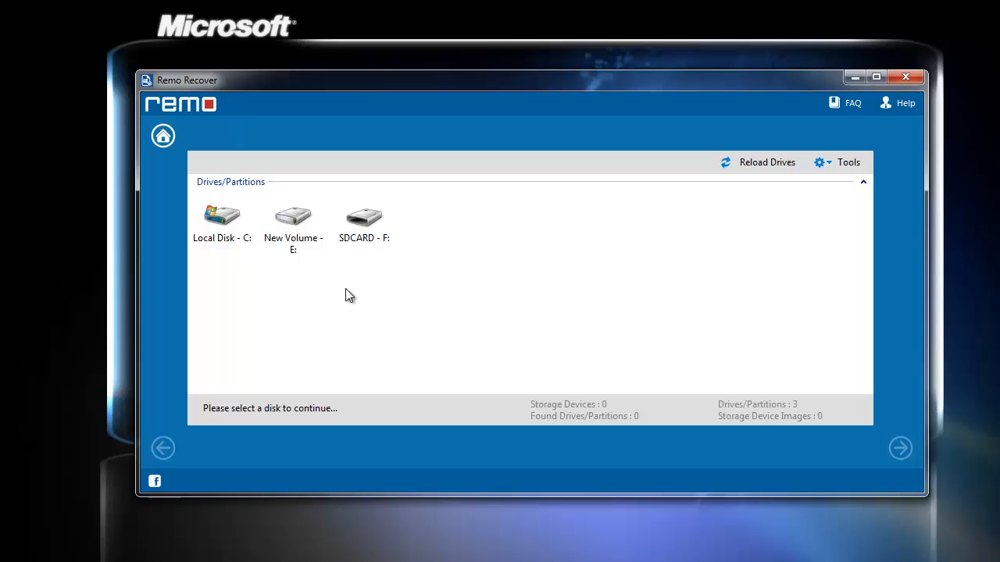
pyautogui.moveTo(369, 264)
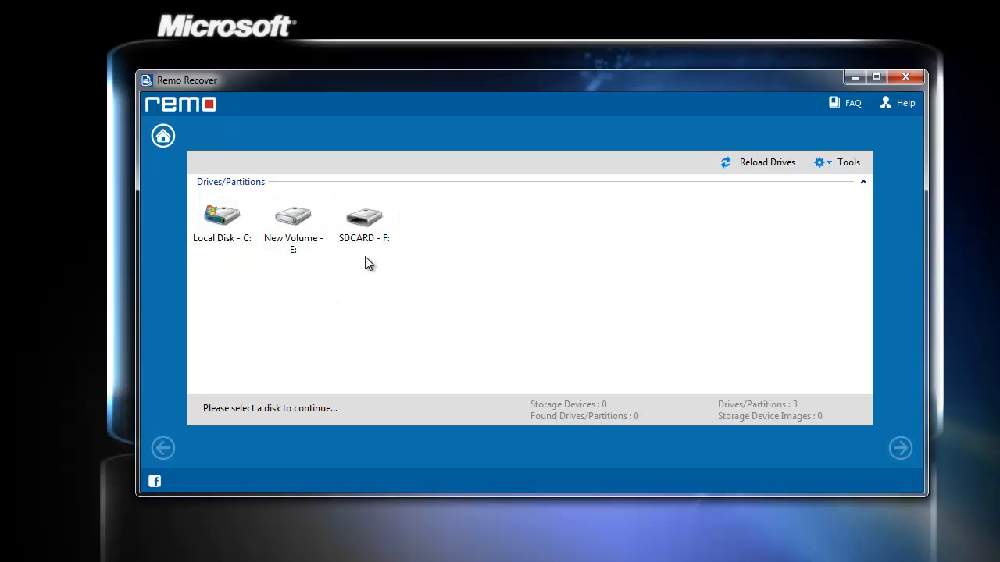
# - Select the SDCARD - F: drive and start scanning it for lost files
pyautogui.click(364, 217)
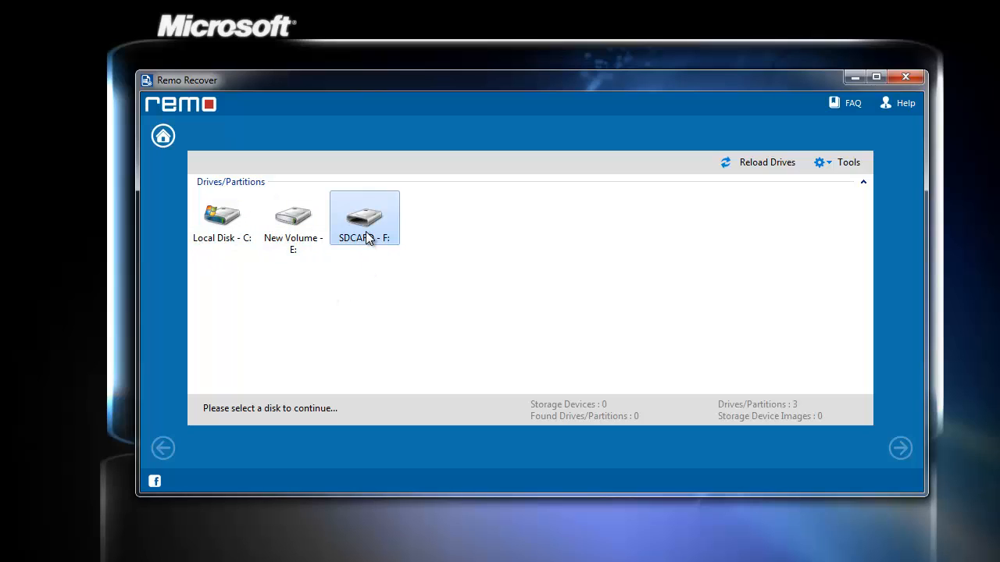
pyautogui.click(364, 217)
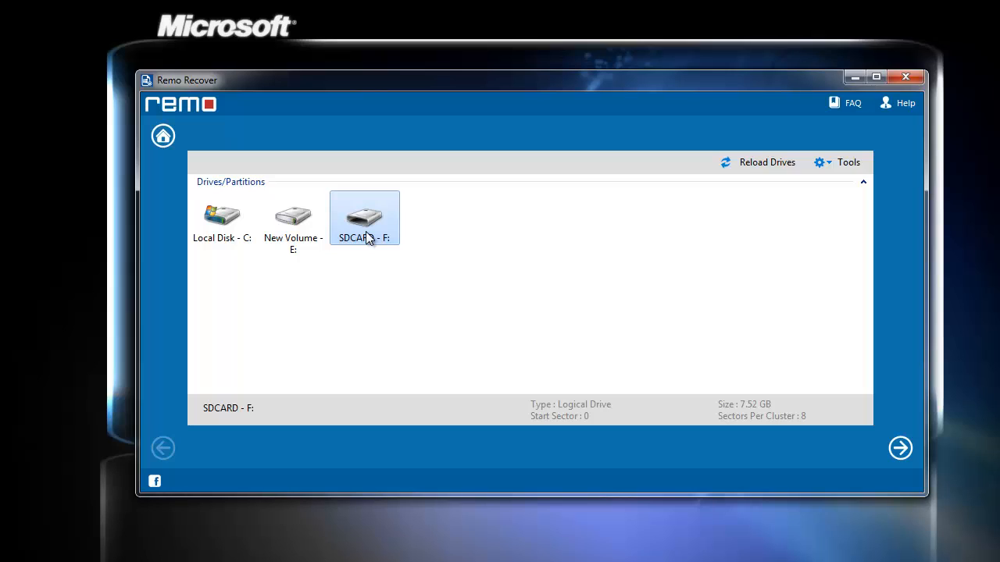
pyautogui.moveTo(495, 268)
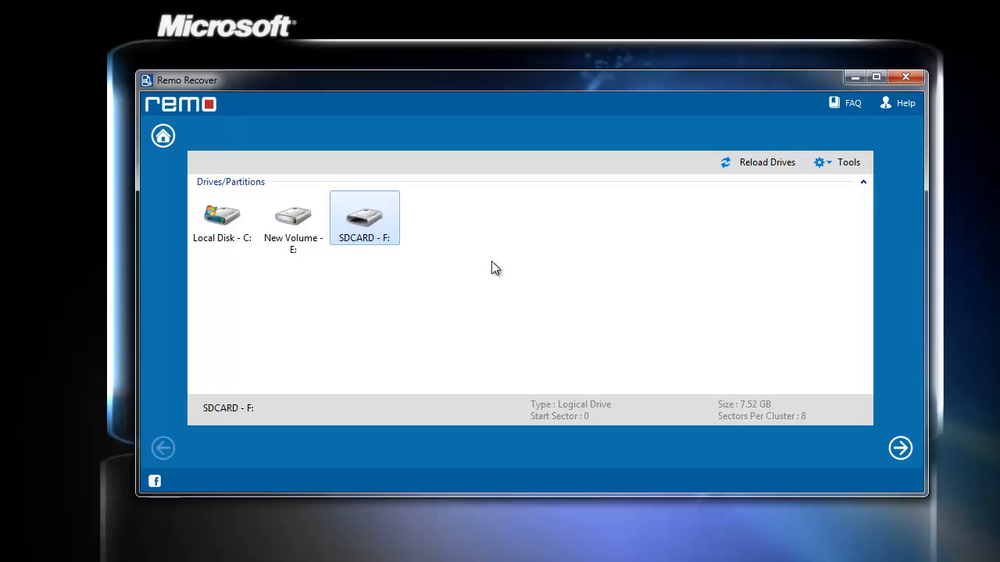
pyautogui.moveTo(899, 432)
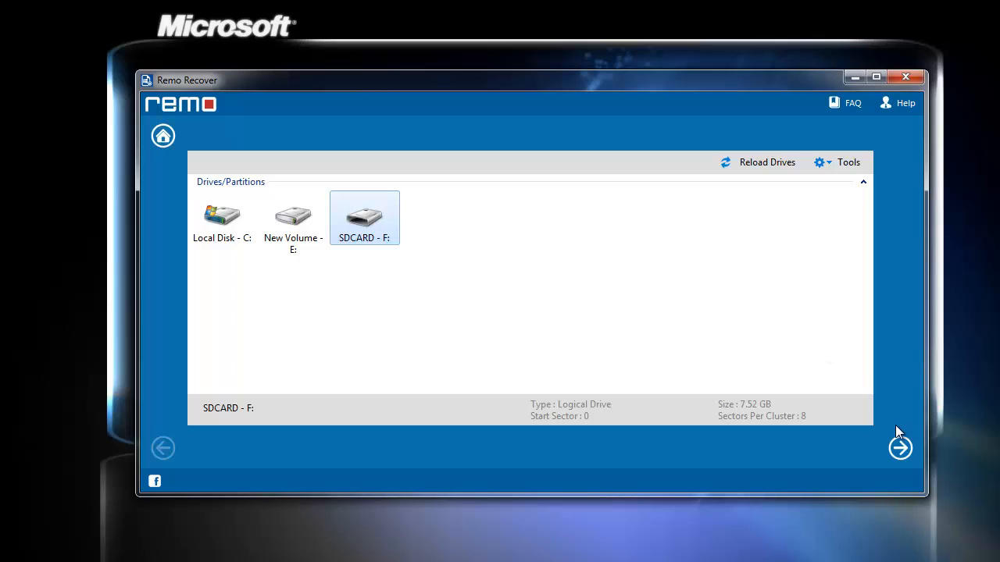
pyautogui.moveTo(901, 449)
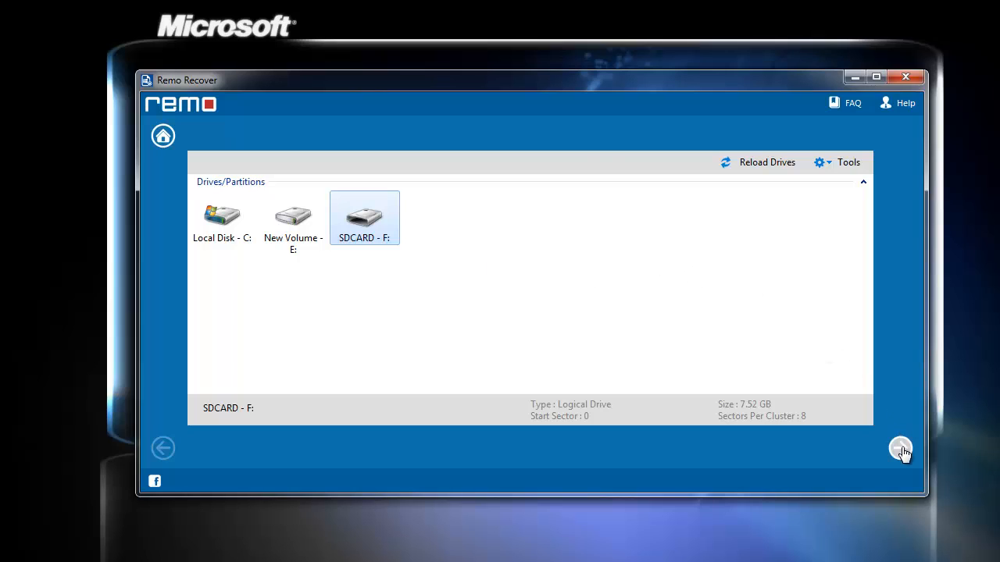
pyautogui.click(900, 447)
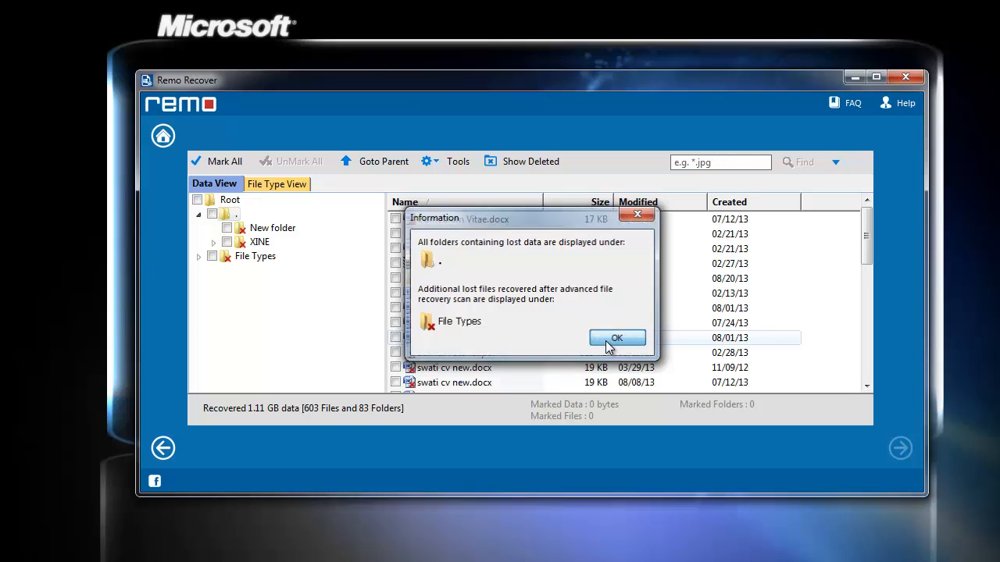
# - Dismiss the Information note and continue with the recovered New folder marked
pyautogui.click(617, 337)
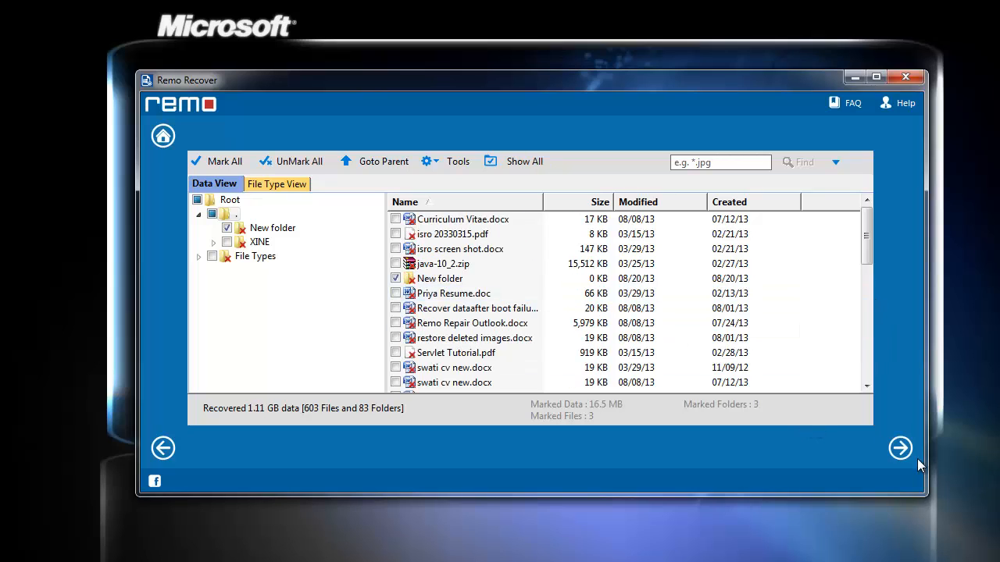
pyautogui.click(899, 448)
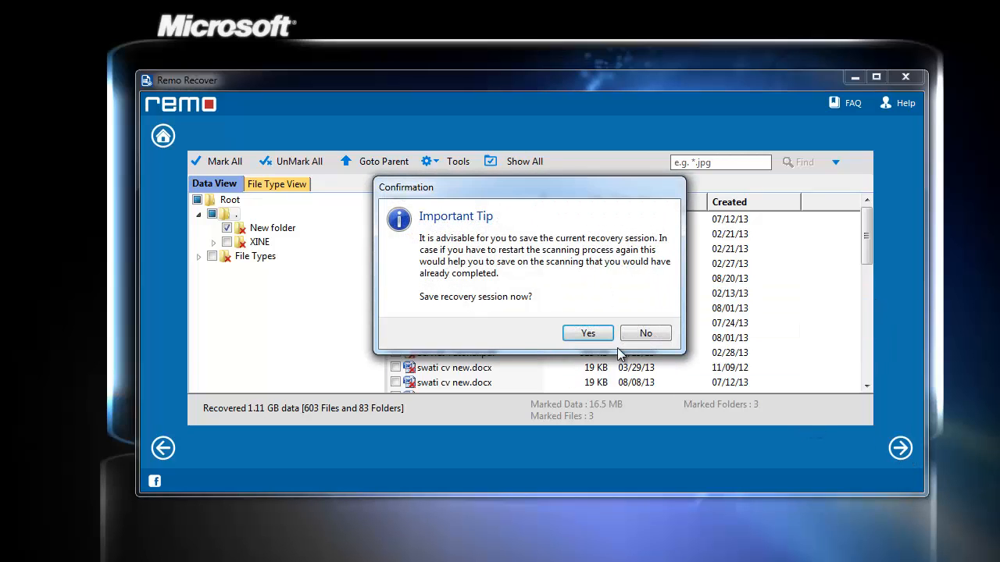
pyautogui.moveTo(601, 337)
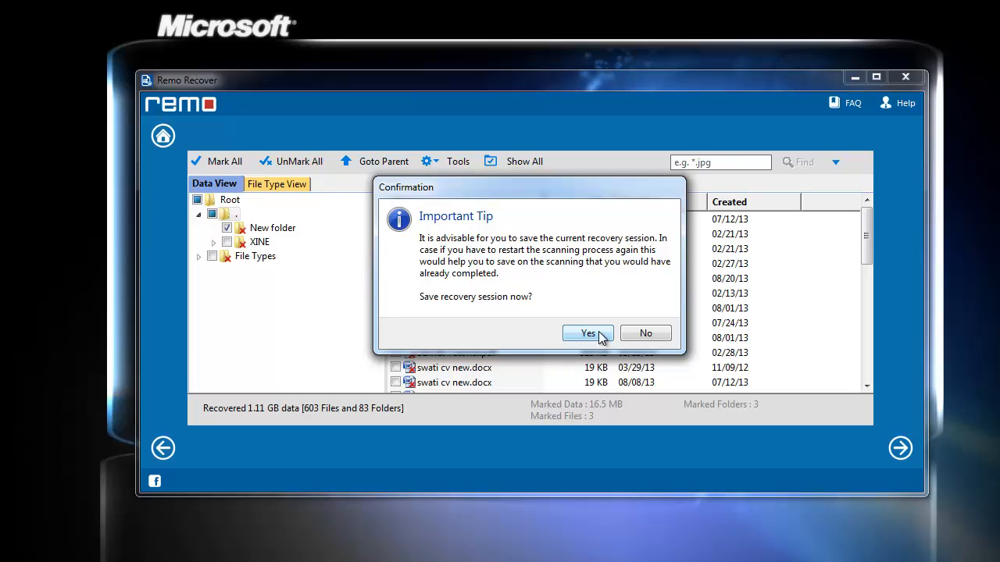
pyautogui.moveTo(513, 334)
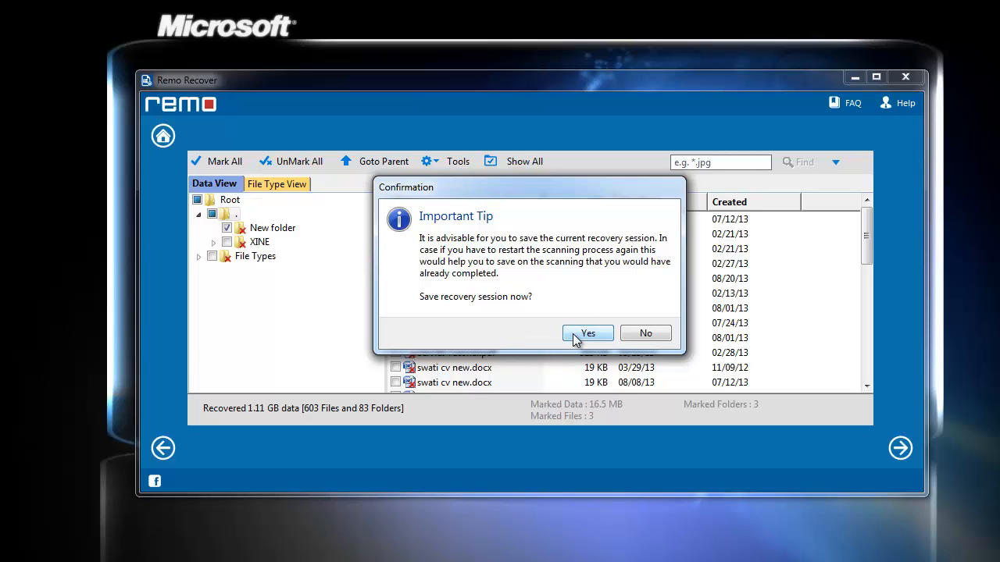
# - Save the recovery session file to Documents and acknowledge the success message
pyautogui.click(588, 332)
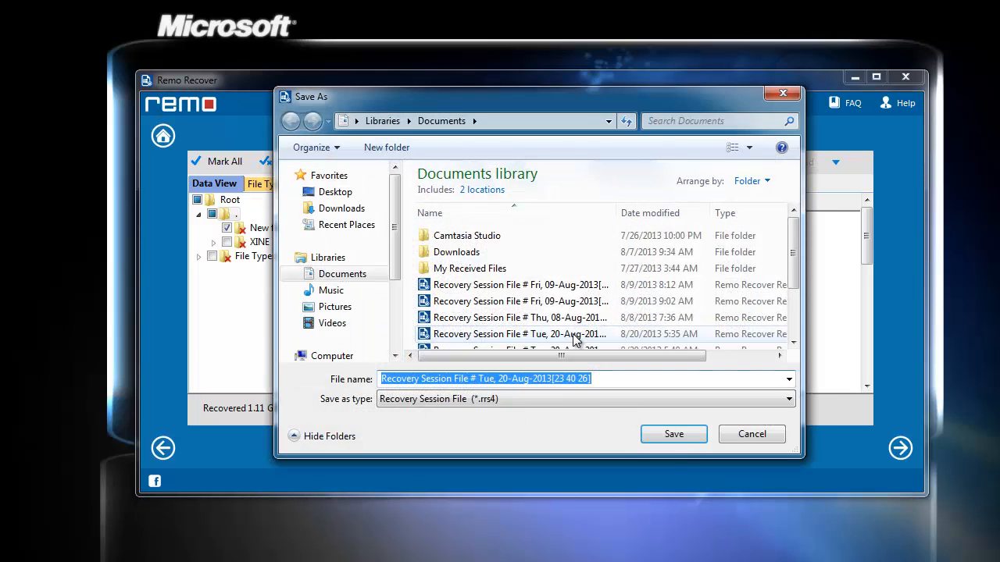
pyautogui.click(673, 433)
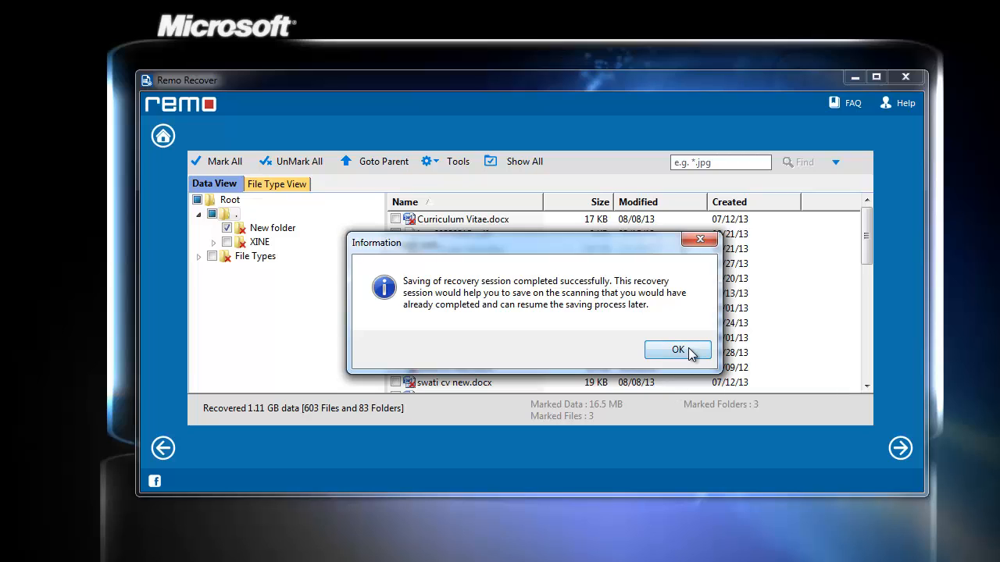
pyautogui.click(677, 350)
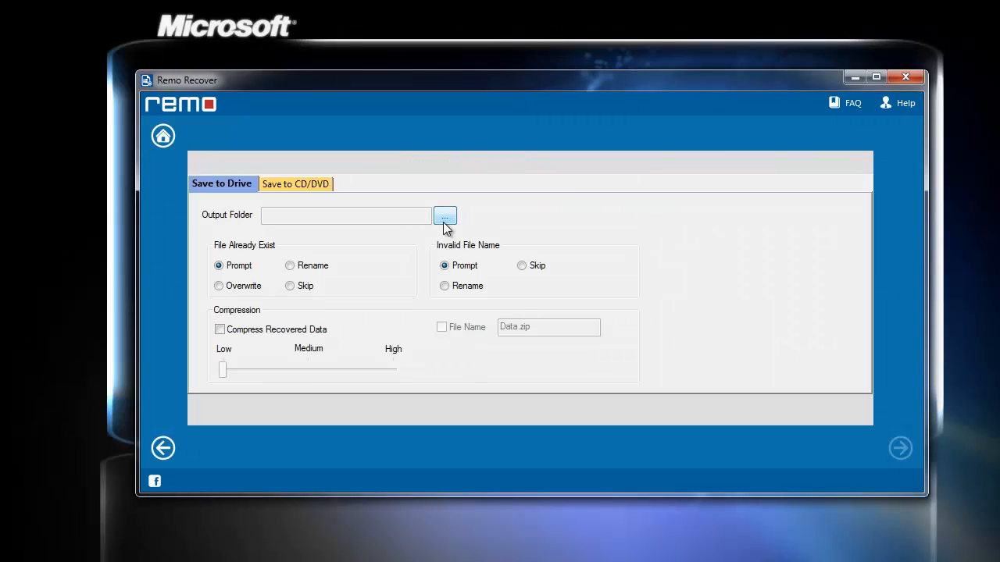
# - Open the folder browser to choose the Output Folder for recovered files
pyautogui.click(444, 216)
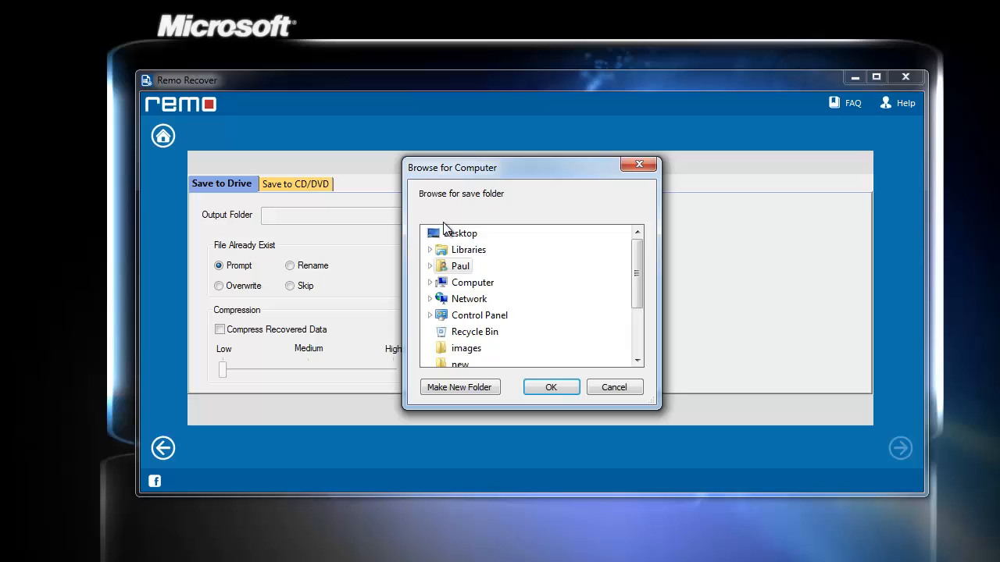
pyautogui.moveTo(424, 283)
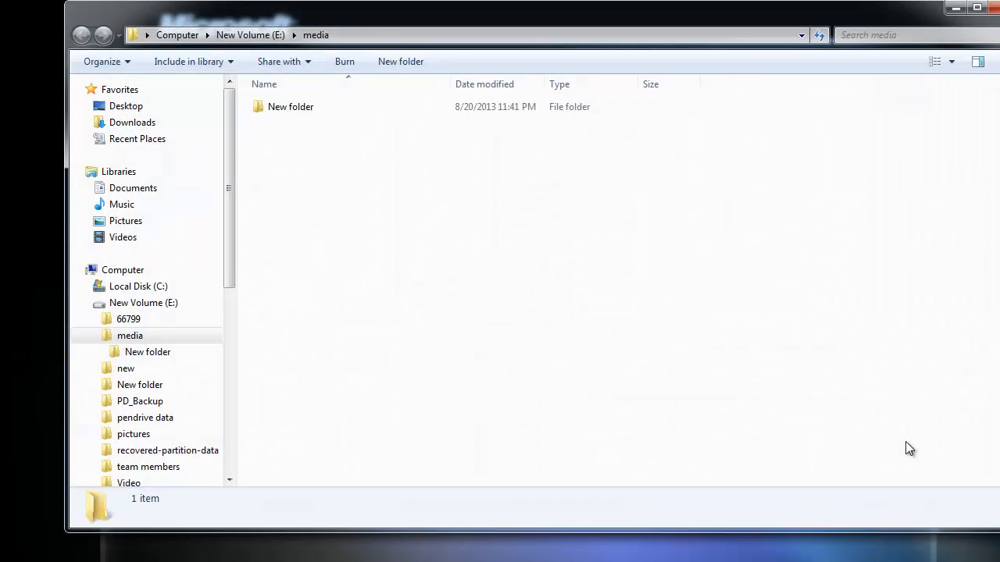
# - Browse the recovered pictures and videos in New folder and play the Wildlife video
pyautogui.doubleClick(290, 106)
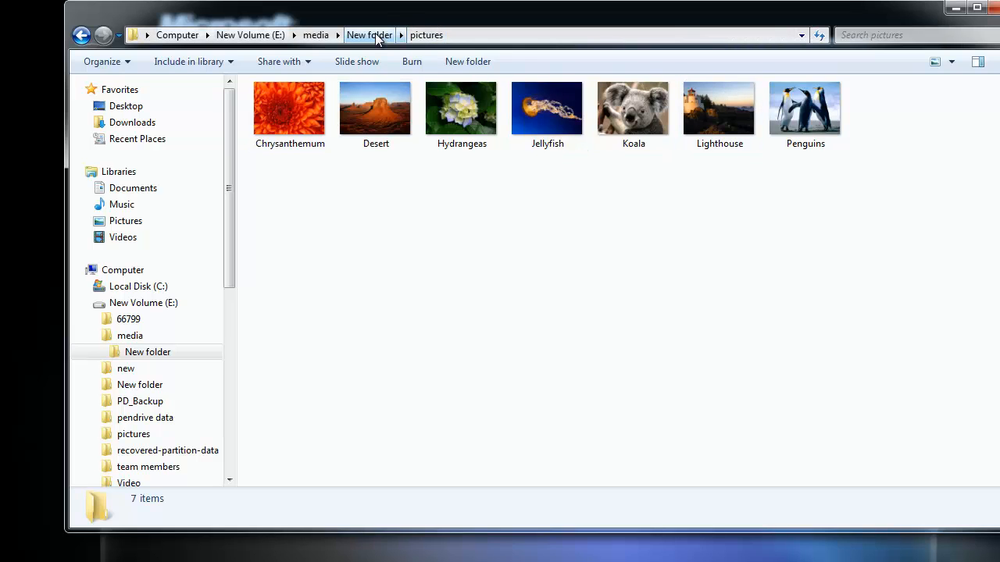
pyautogui.click(368, 34)
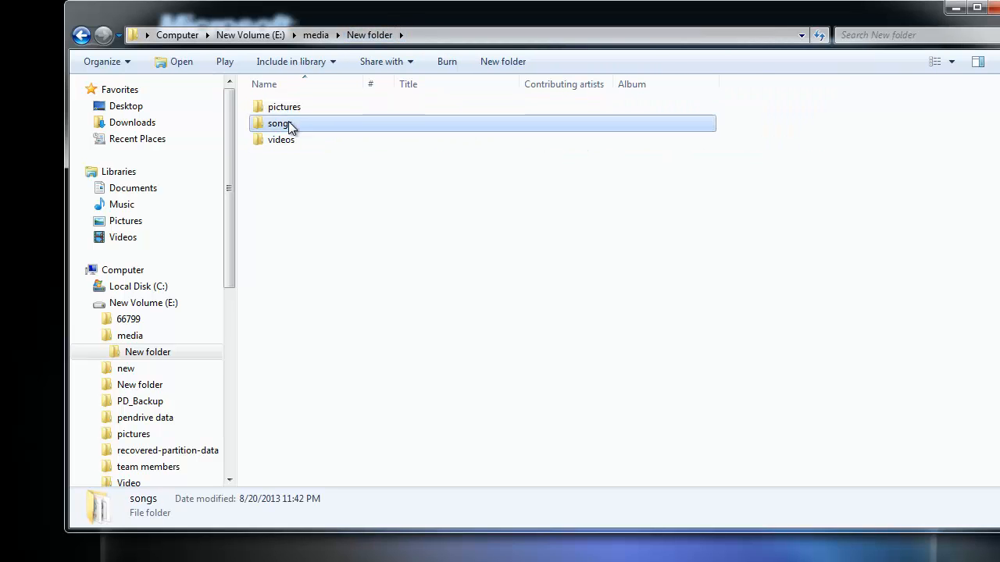
pyautogui.doubleClick(280, 123)
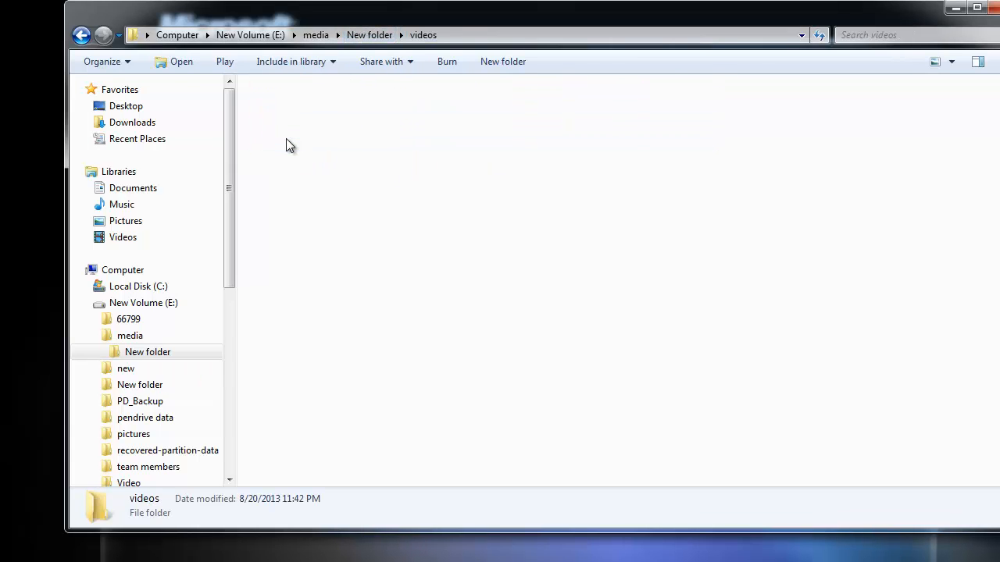
pyautogui.click(289, 105)
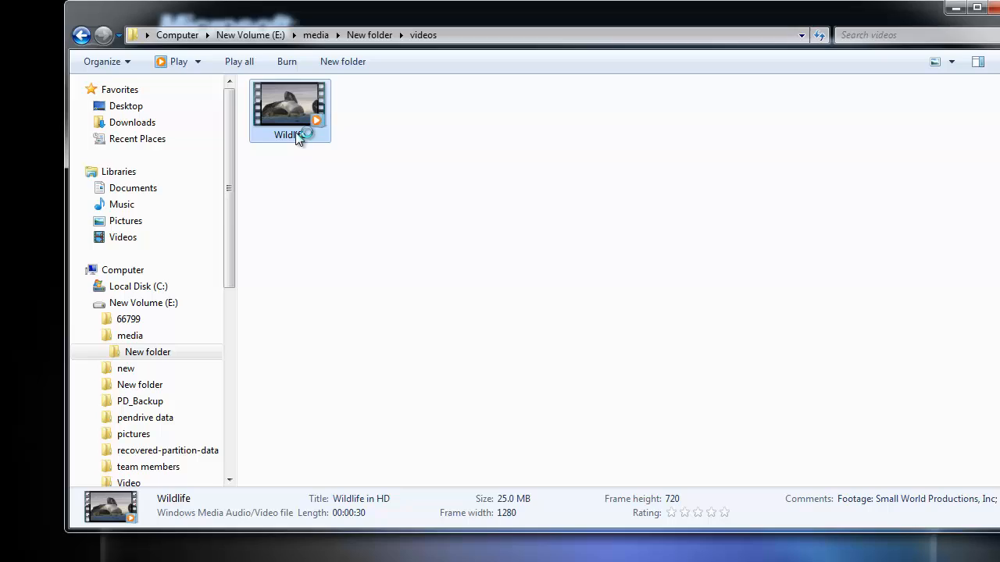
pyautogui.doubleClick(290, 105)
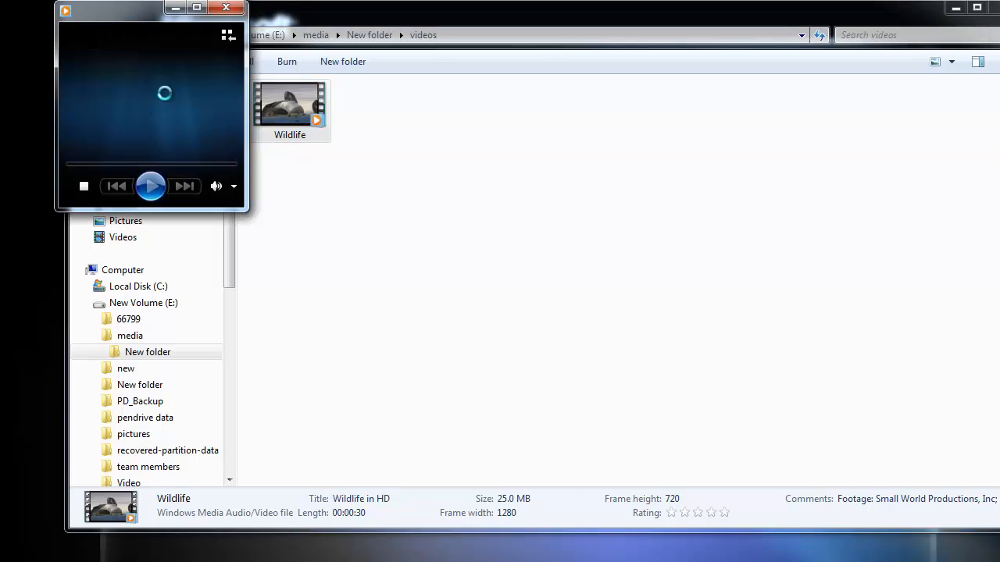